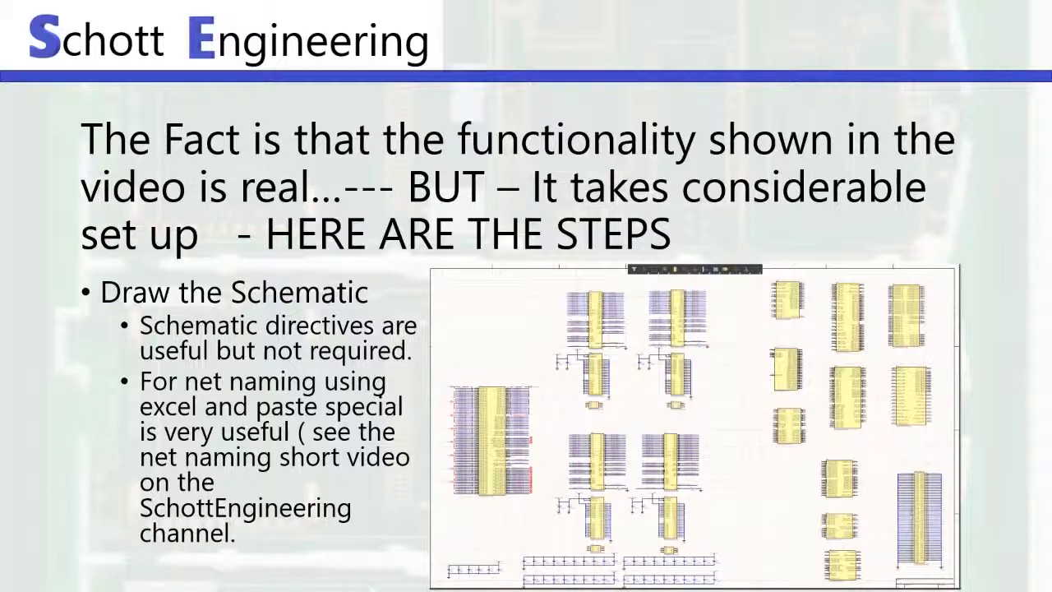
Step: Advance to the 'Set up your rules' slide with the BGA via table
key("right")
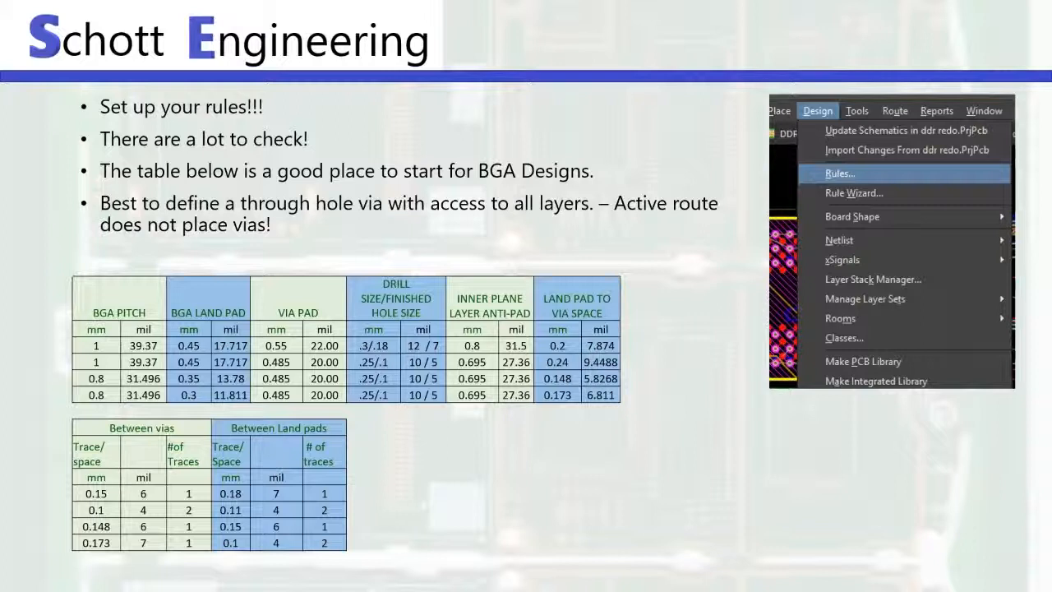
Step: Advance to the 'Fan out the BGAs' slide
key("right")
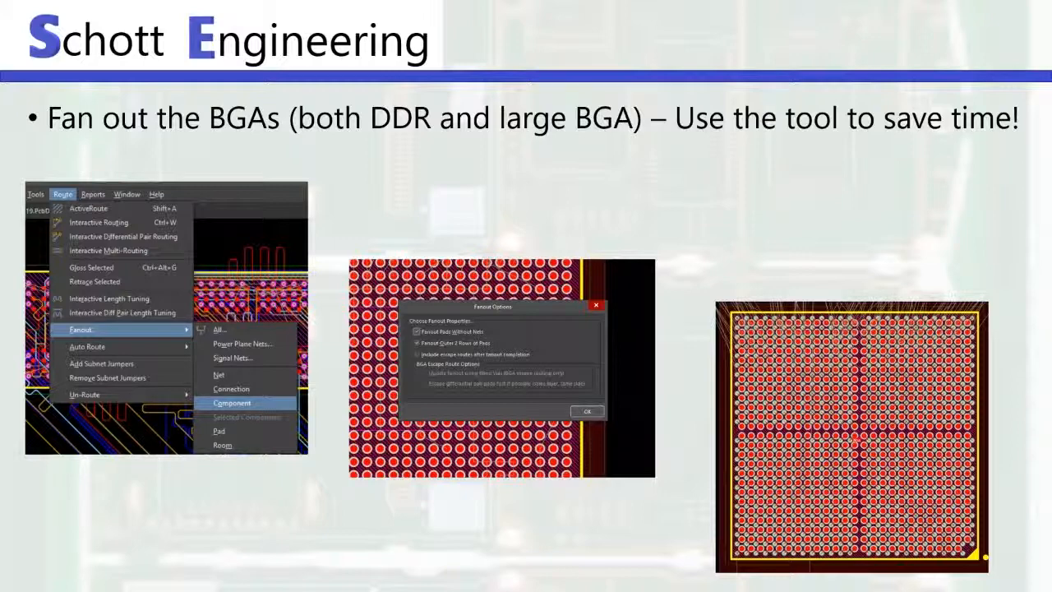
key("Right")
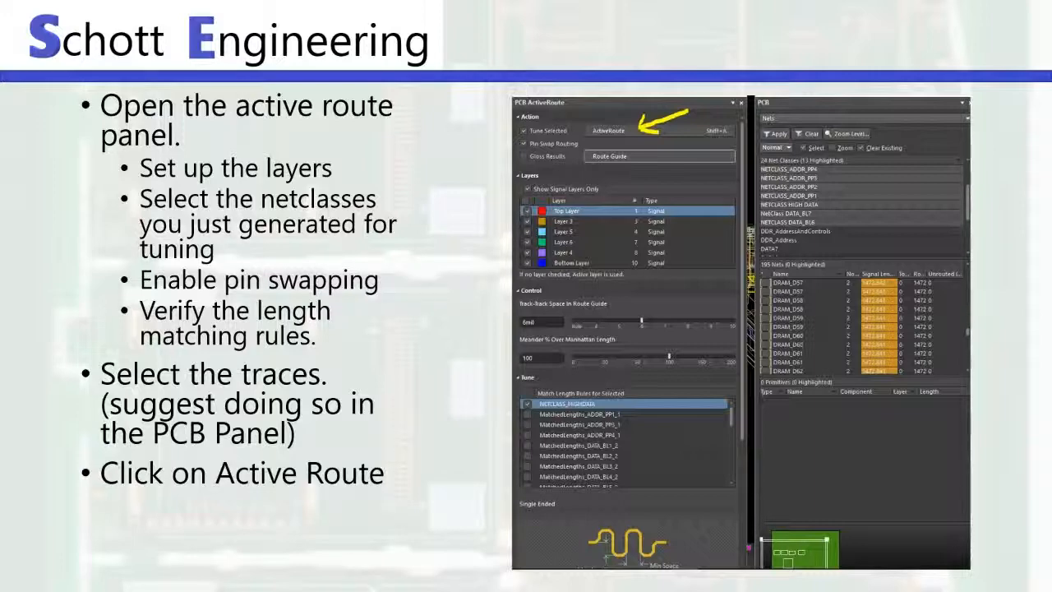
Step: Advance to the 'Before Active route' screenshot slide
key("Right")
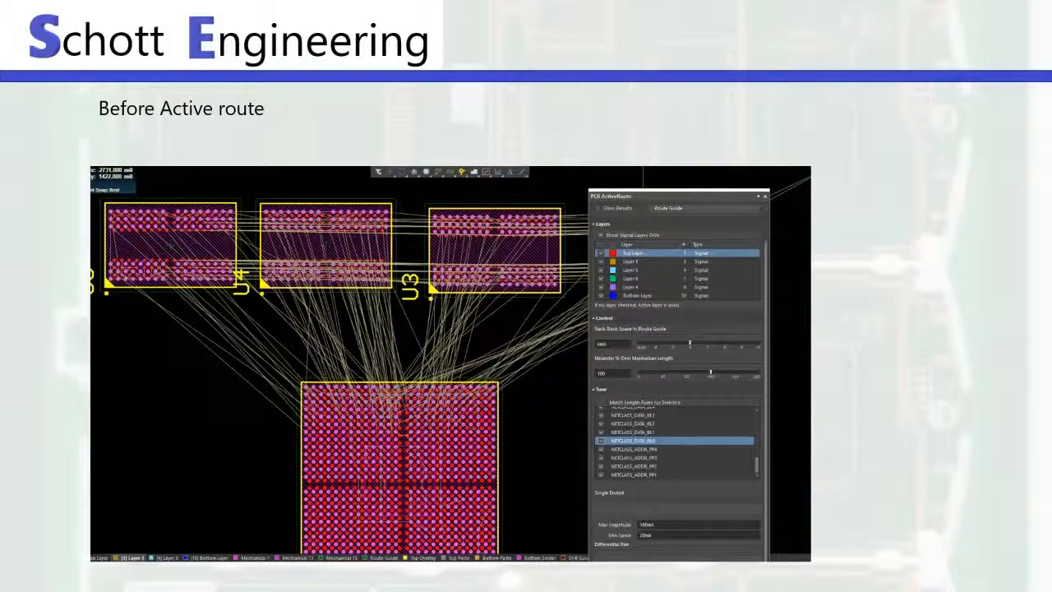